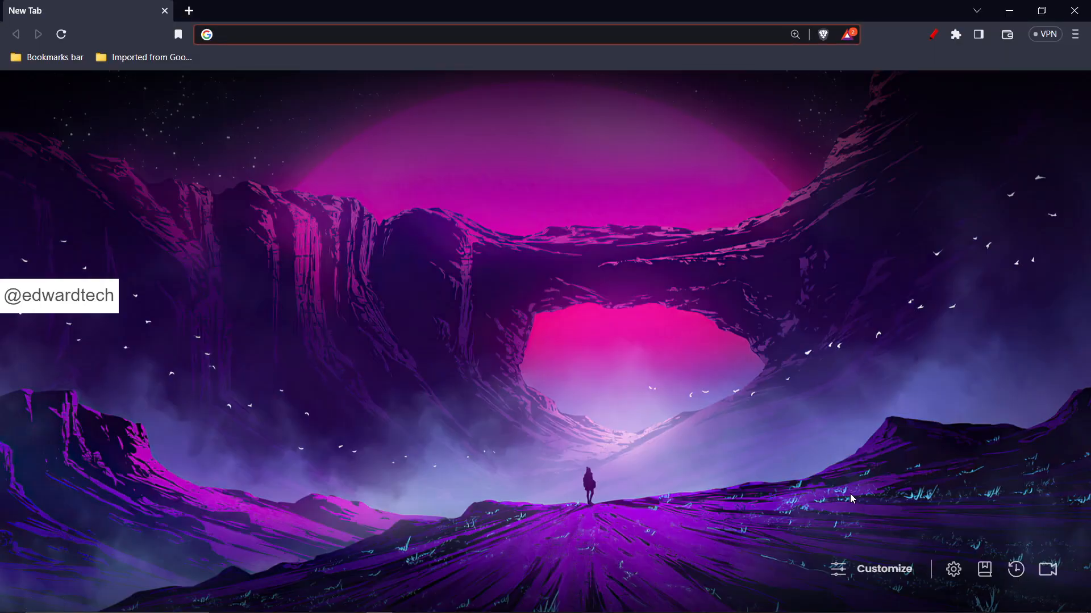
# - Enter 'steam' in Brave's address bar to bring up Steam store suggestions
pyautogui.click(487, 34)
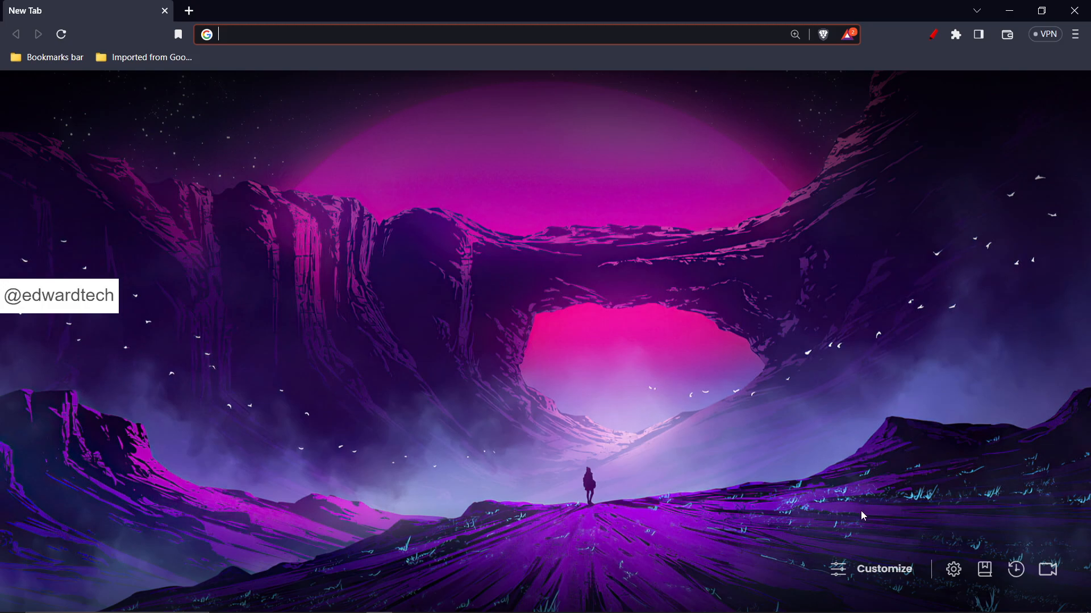
pyautogui.write('spotify.com')
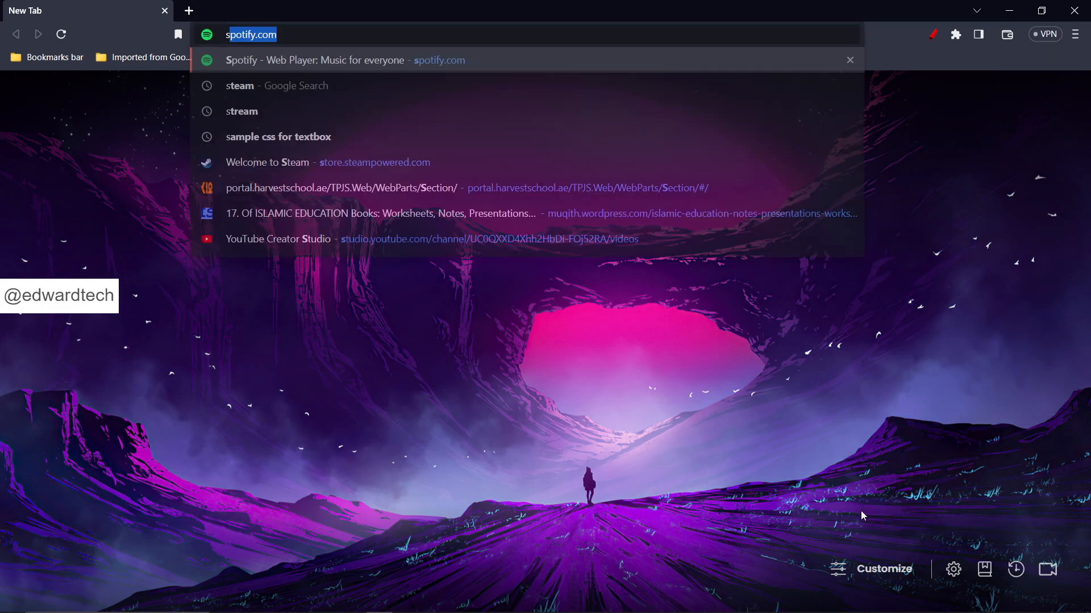
pyautogui.write('steam')
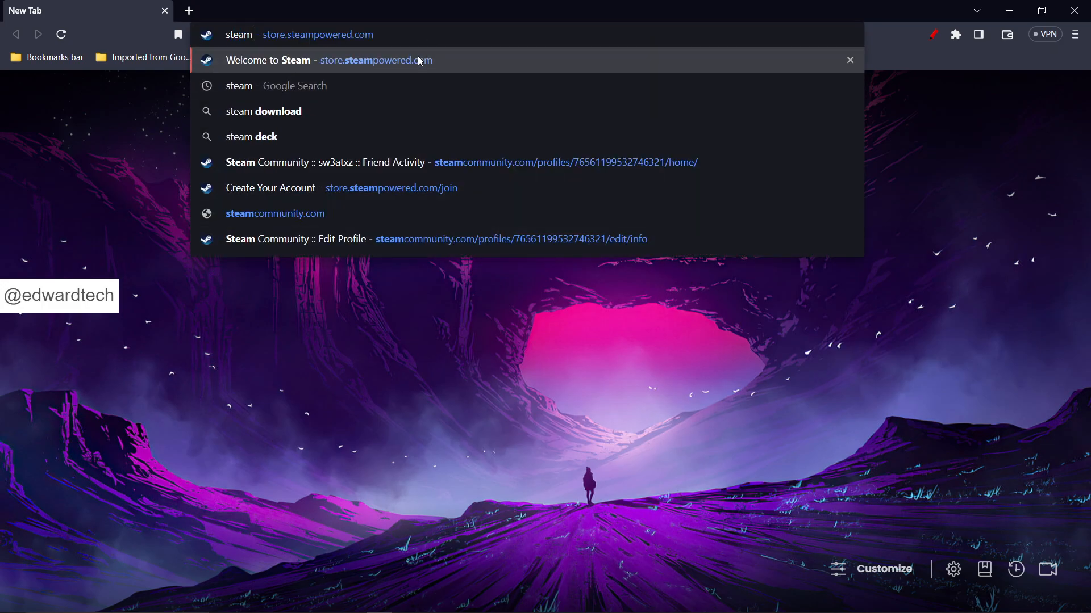
# - Go from the Steam store front page to SW3ATXZ's Friend Activity page
pyautogui.click(331, 60)
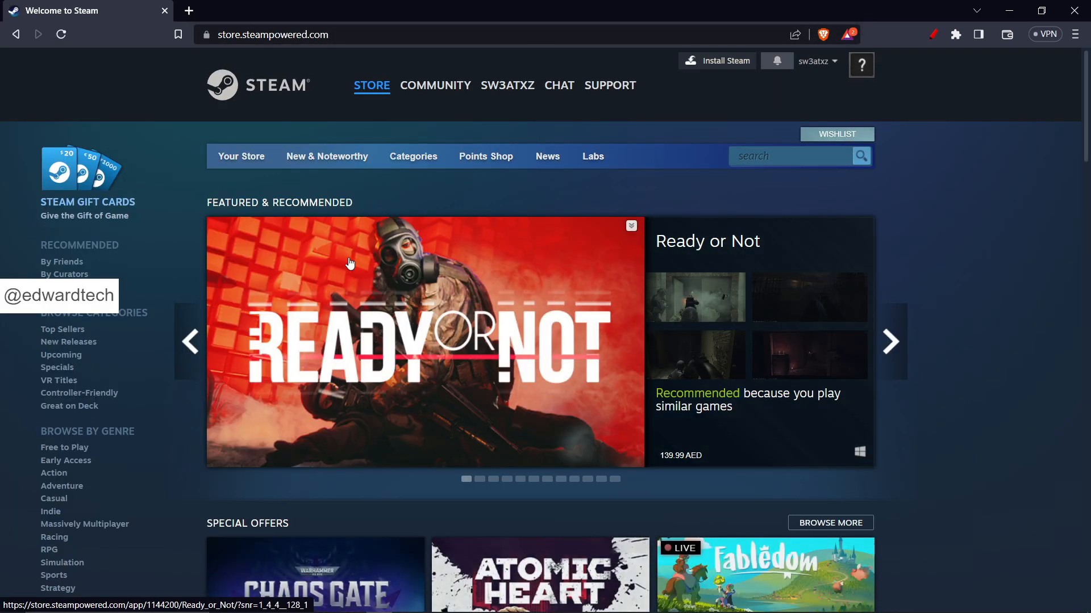
pyautogui.click(507, 85)
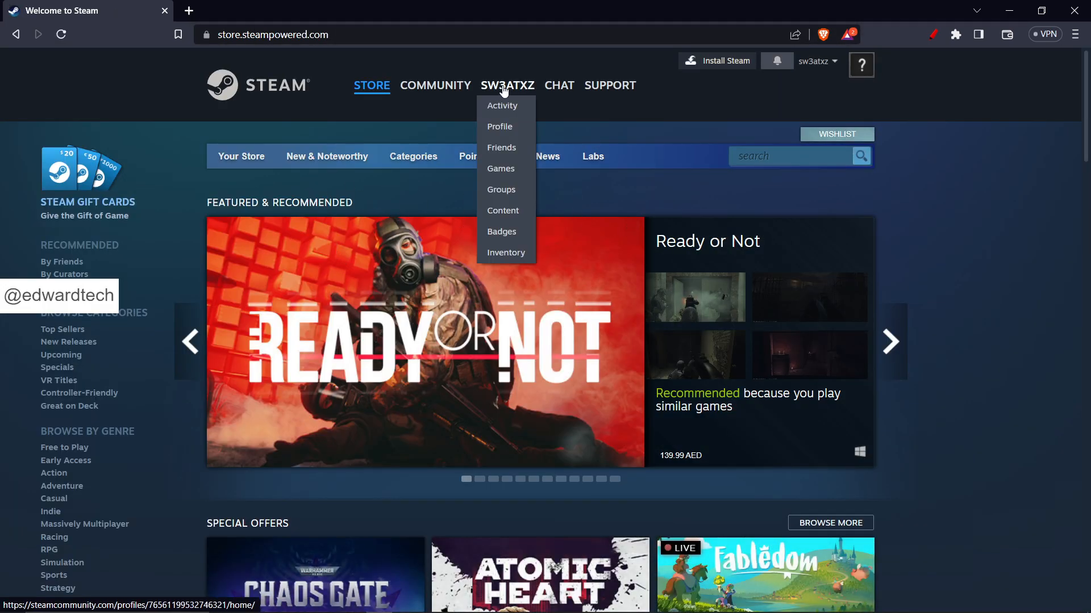
pyautogui.click(501, 106)
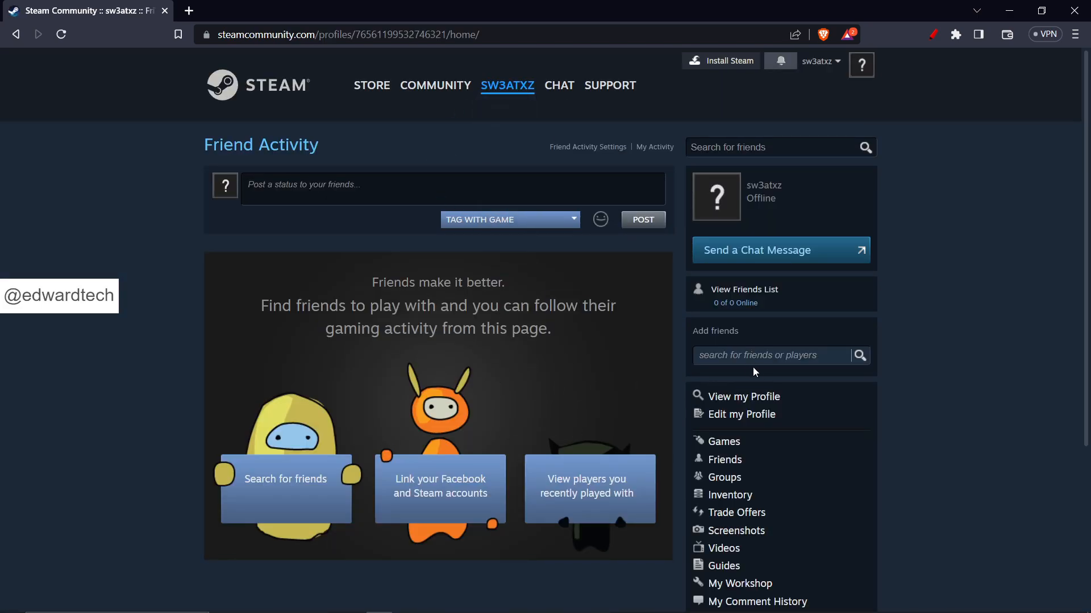
pyautogui.moveTo(740, 414)
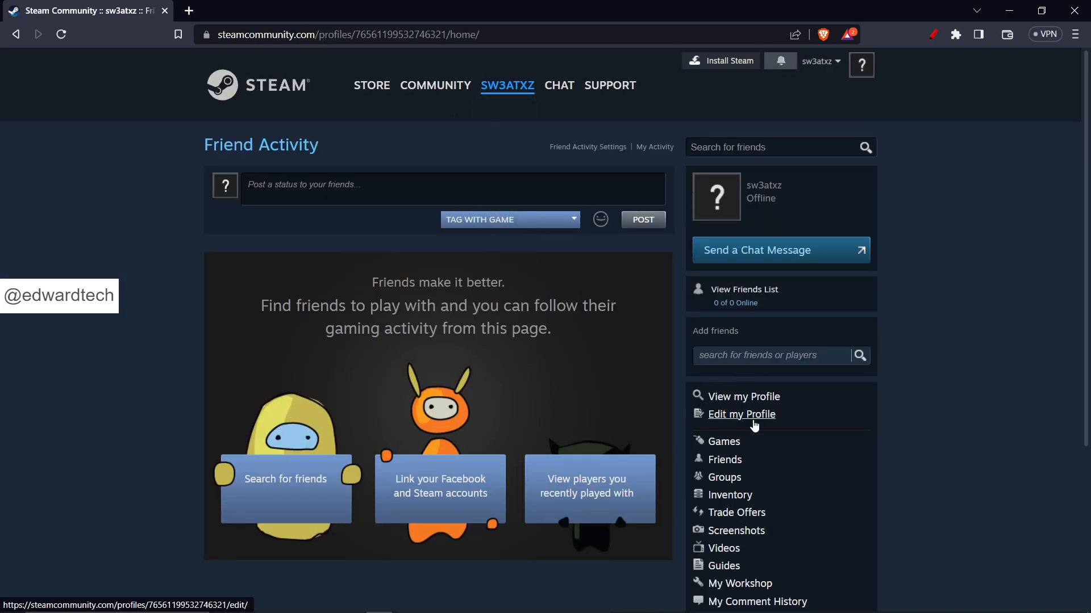
# - In Edit my Profile, replace the profile name with 'sweatxzz'
pyautogui.click(741, 414)
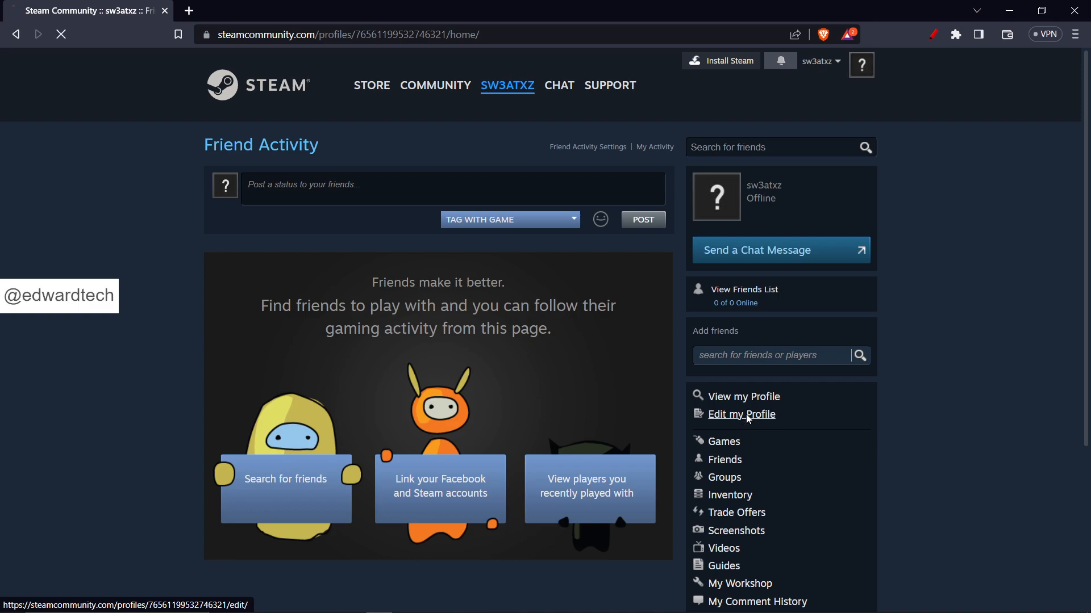
pyautogui.click(740, 414)
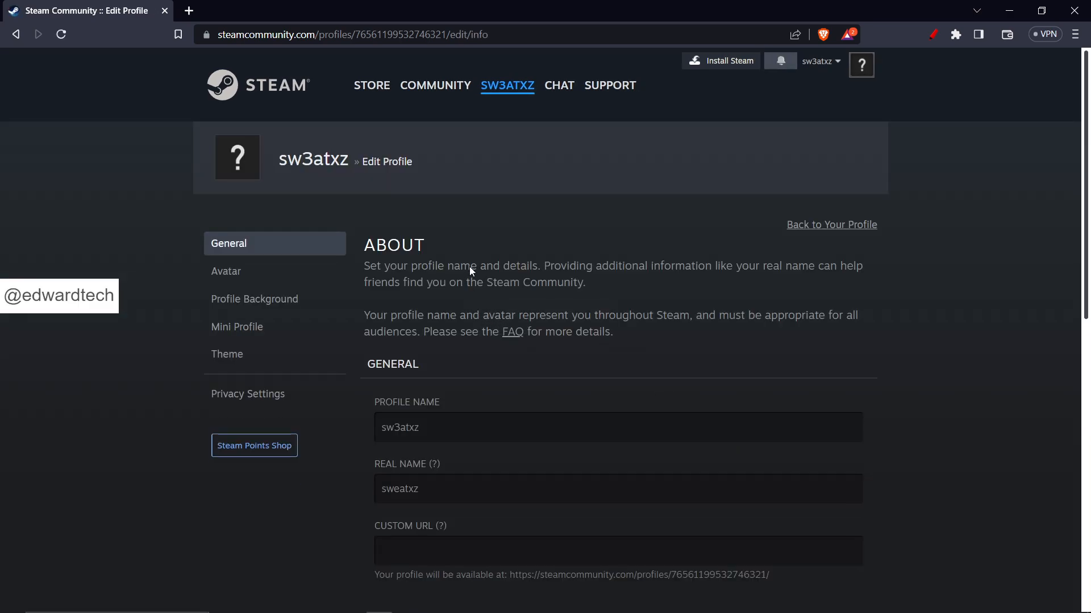
pyautogui.moveTo(469, 354)
pyautogui.write('s')
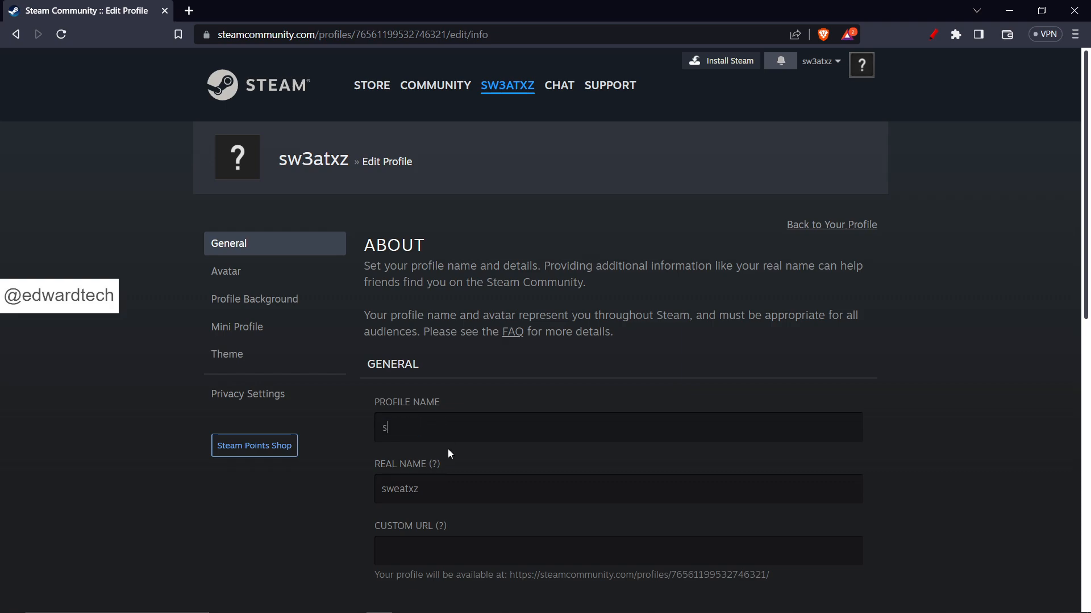
pyautogui.write('weatxzz')
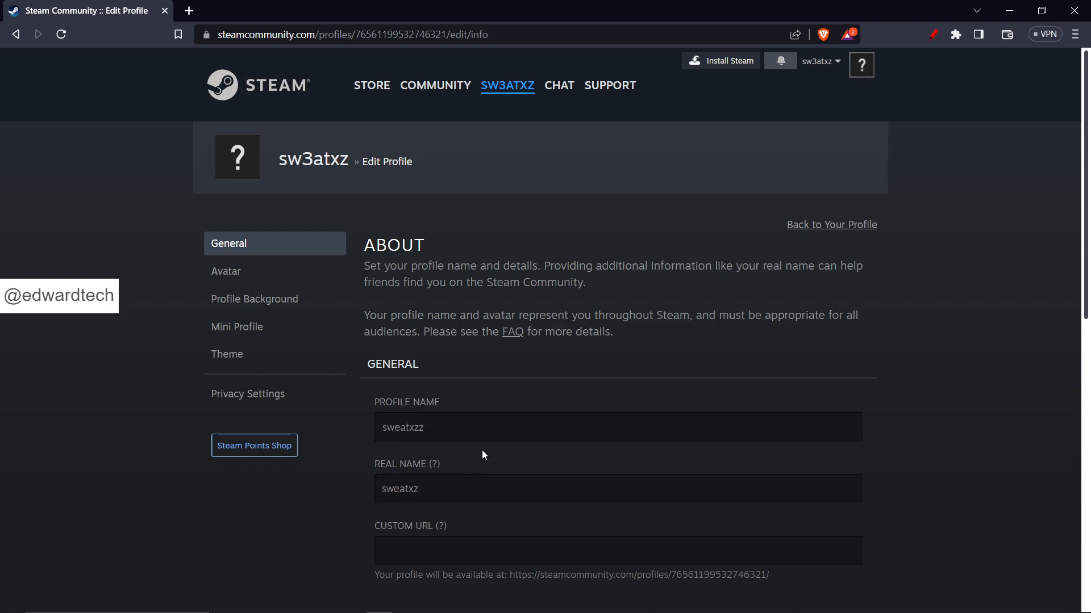
# - Scroll the Edit Profile form to save the profile name 'sweatxz'
pyautogui.scroll(-3)
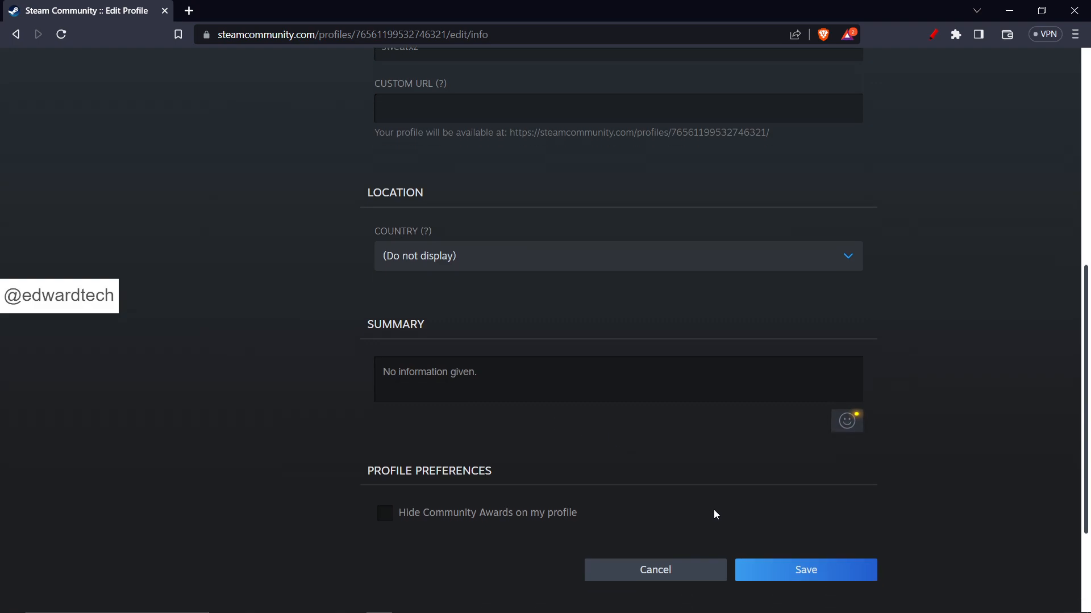
pyautogui.scroll(3)
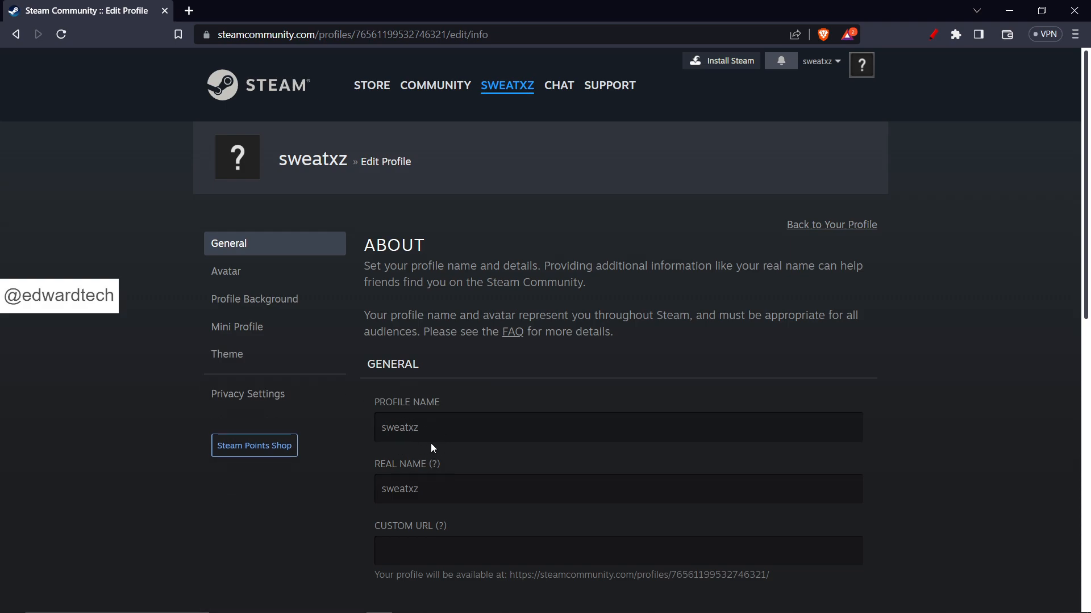
pyautogui.click(507, 85)
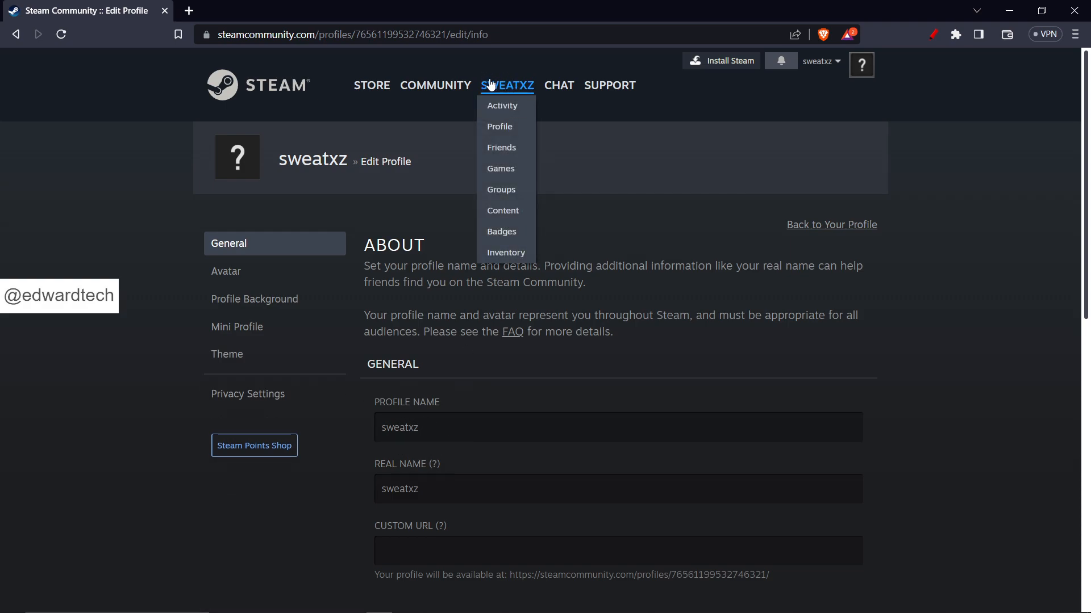
pyautogui.moveTo(536, 294)
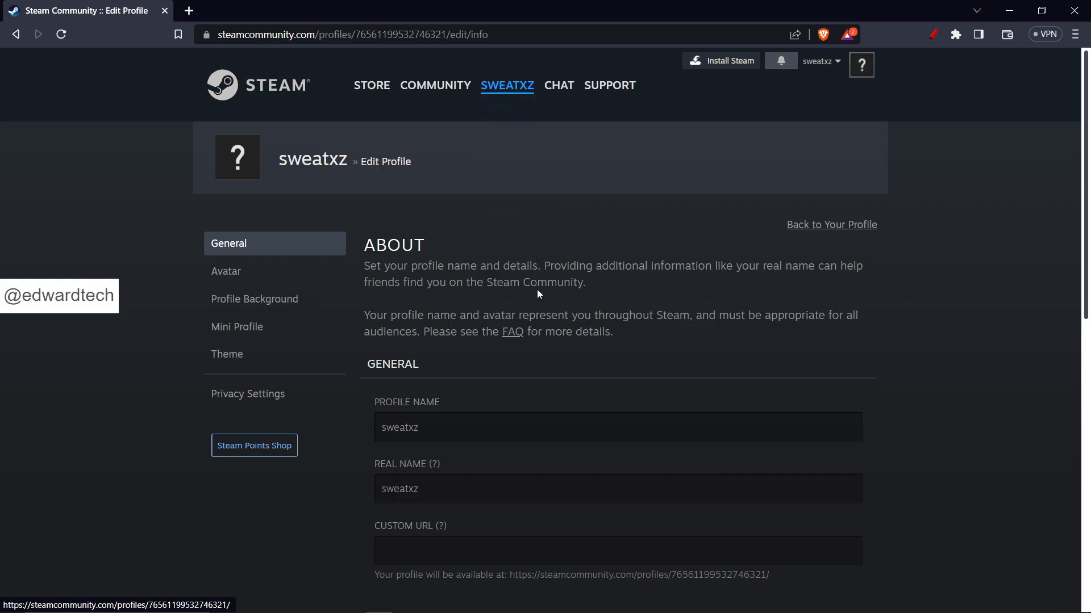
pyautogui.moveTo(546, 338)
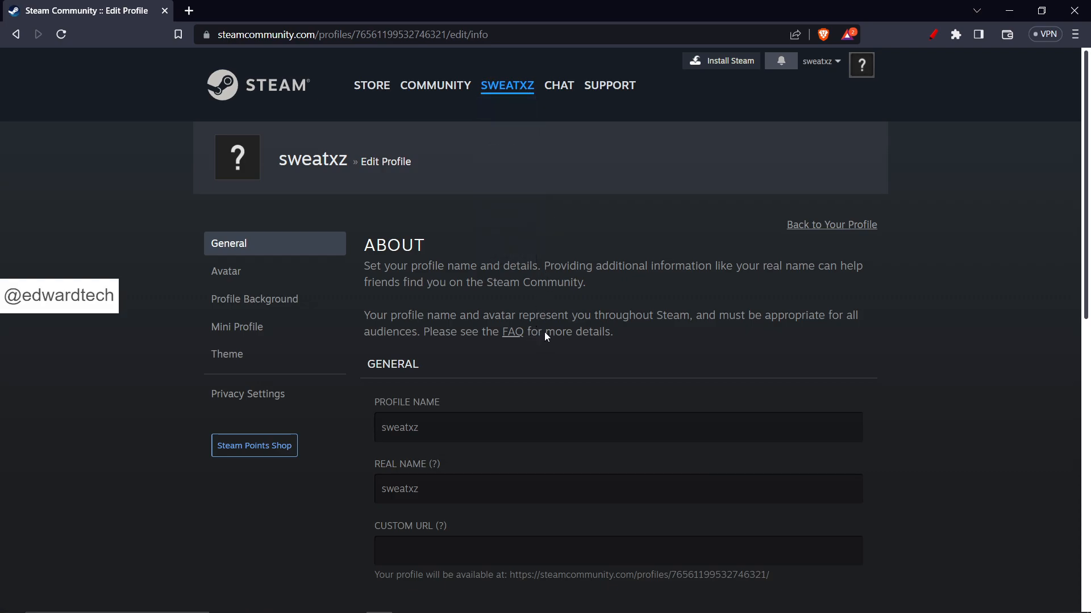
pyautogui.moveTo(573, 292)
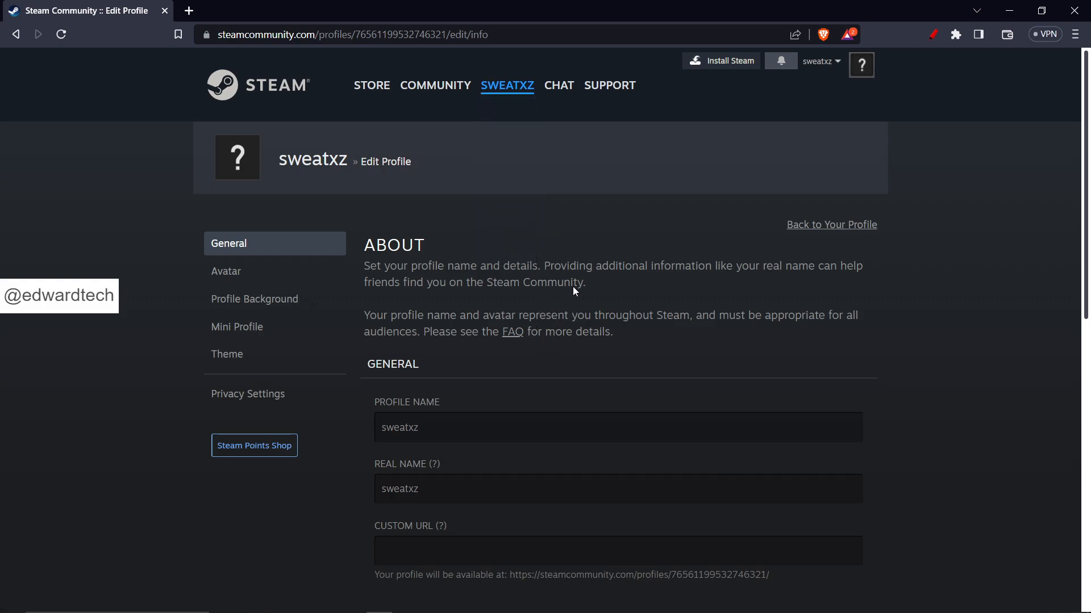